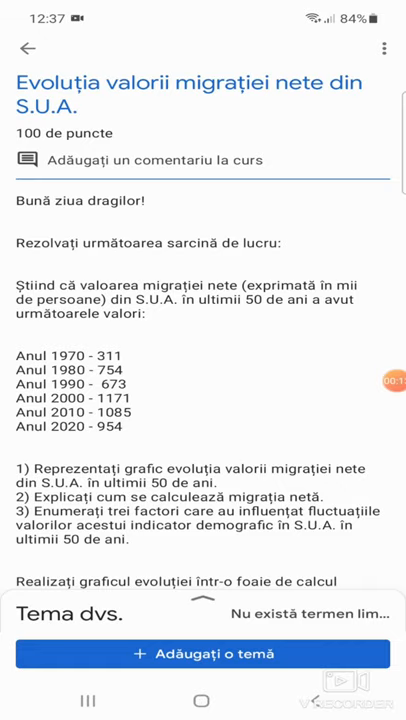
From the assignment's Your work panel, create a new blank Google Sheets spreadsheet
{"action": "scroll", "scroll_direction": "down", "scroll_amount": 3}
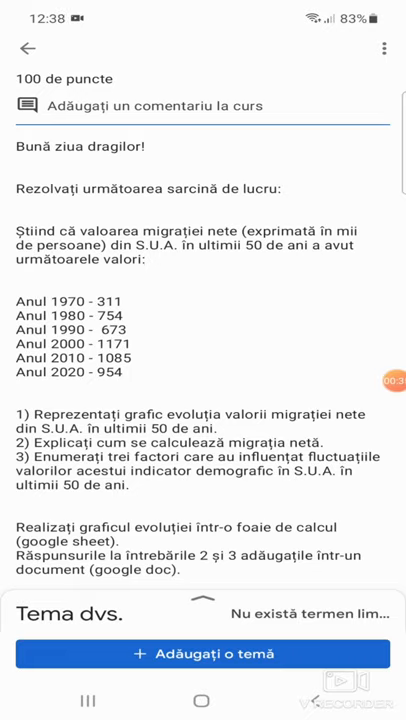
{"action": "scroll", "scroll_direction": "up", "scroll_amount": 3}
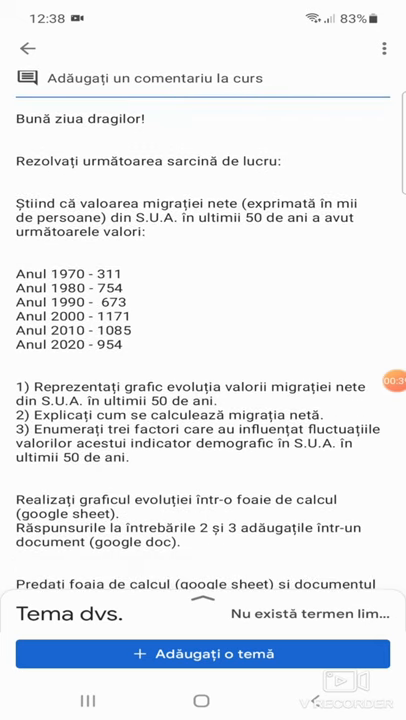
{"action": "scroll", "scroll_direction": "up", "scroll_amount": 3}
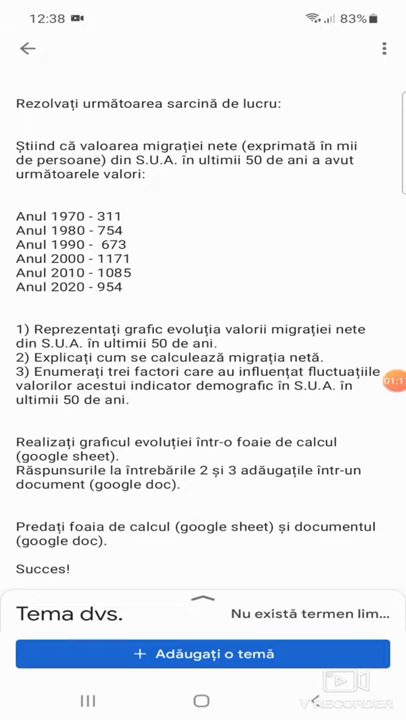
{"action": "left_click", "coordinate": [204, 654]}
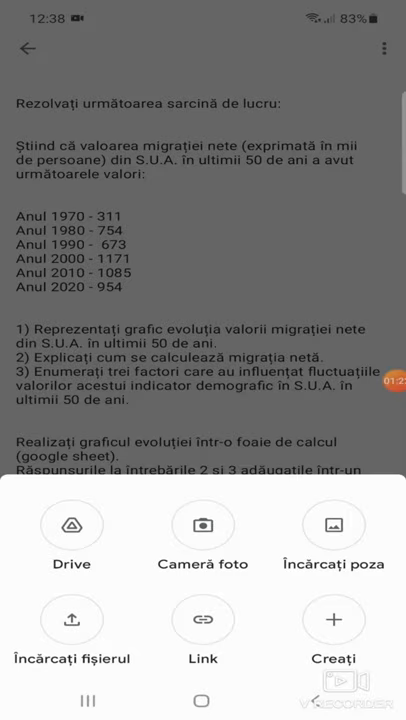
{"action": "left_click", "coordinate": [332, 636]}
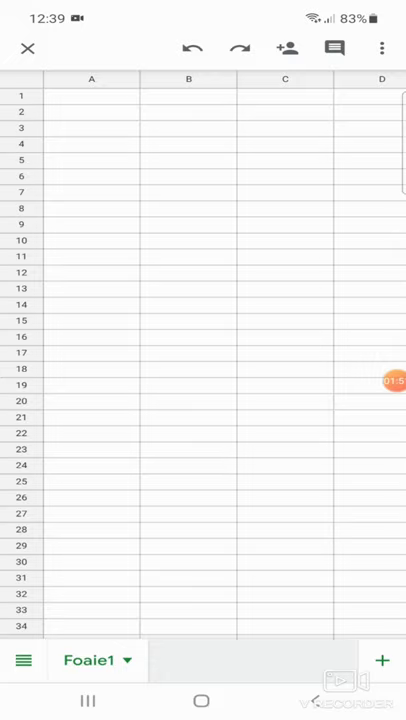
Enter 'Anul' in A1 and 'Migrația netă (mii persoane)' in B1, then move to A2
{"action": "left_click", "coordinate": [92, 96]}
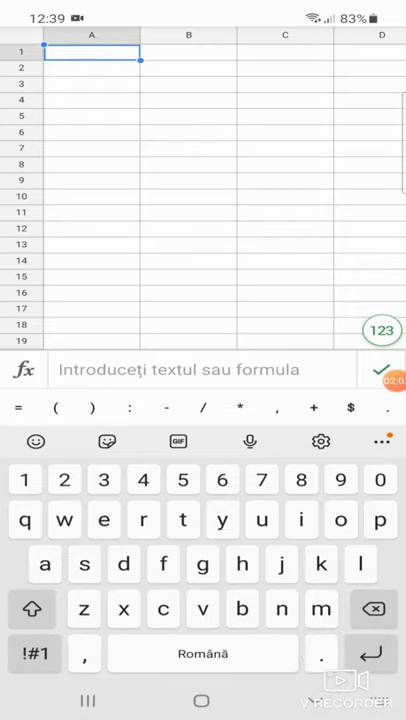
{"action": "type", "text": "Anul"}
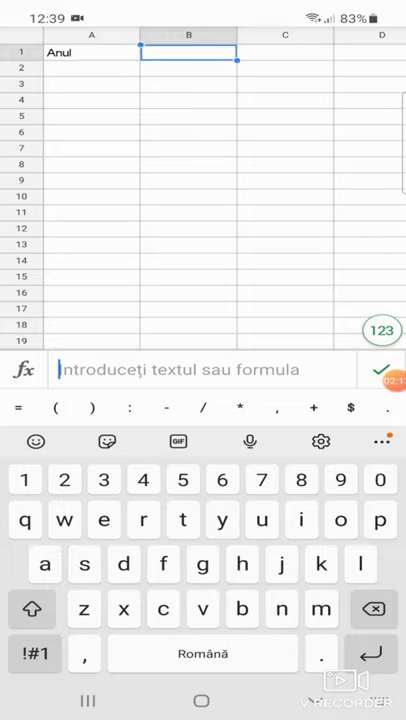
{"action": "type", "text": "Migrația net"}
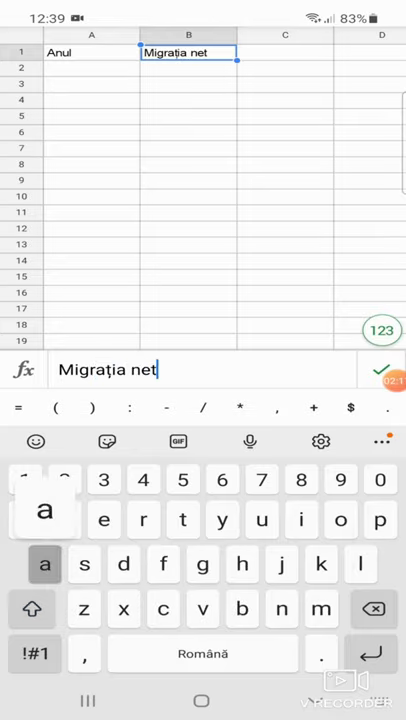
{"action": "type", "text": "ă"}
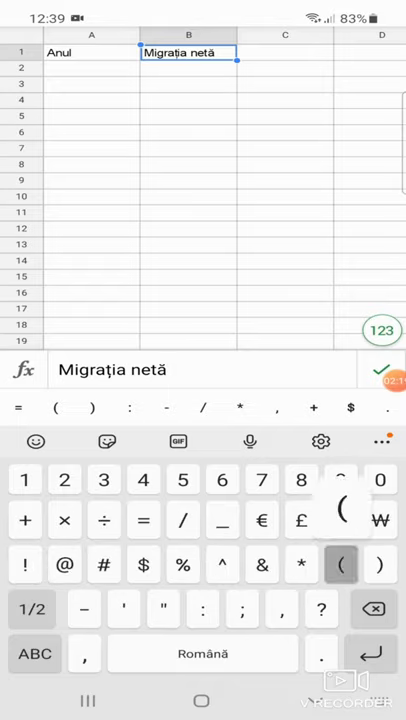
{"action": "type", "text": "mii"}
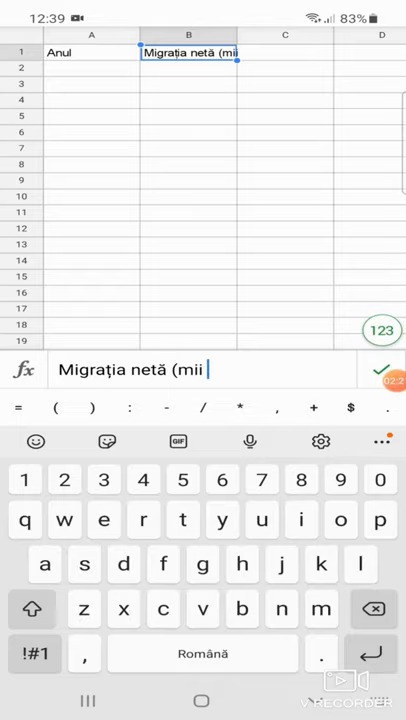
{"action": "type", "text": "persoame"}
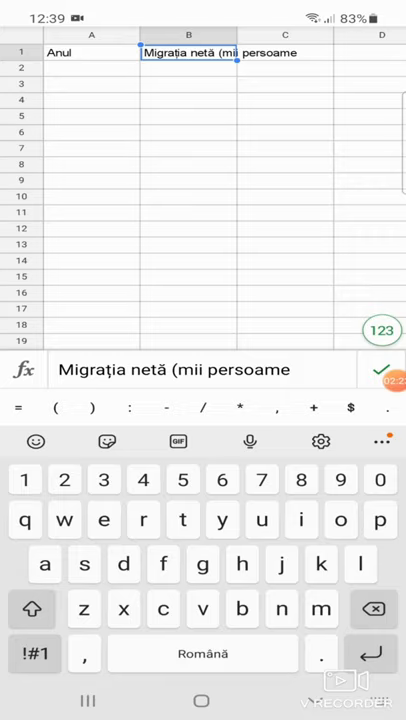
{"action": "left_click", "coordinate": [32, 654]}
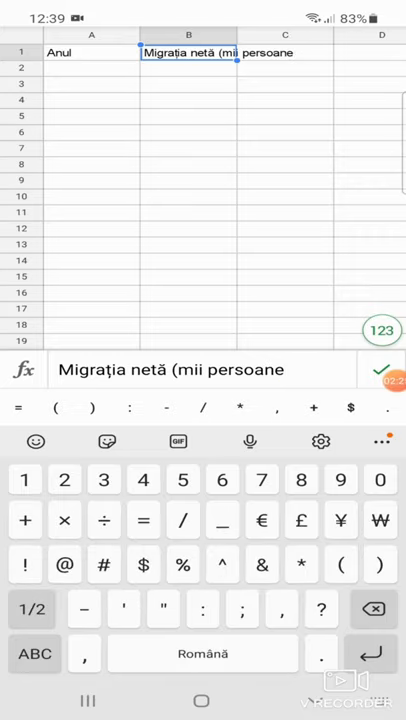
{"action": "left_click", "coordinate": [92, 68]}
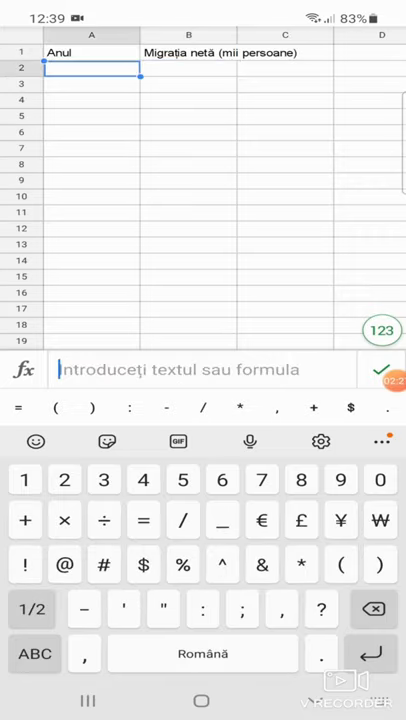
List the years 1970, 1980, 1990, 2000, 2010 and 2020 in cells A2:A7
{"action": "type", "text": "19"}
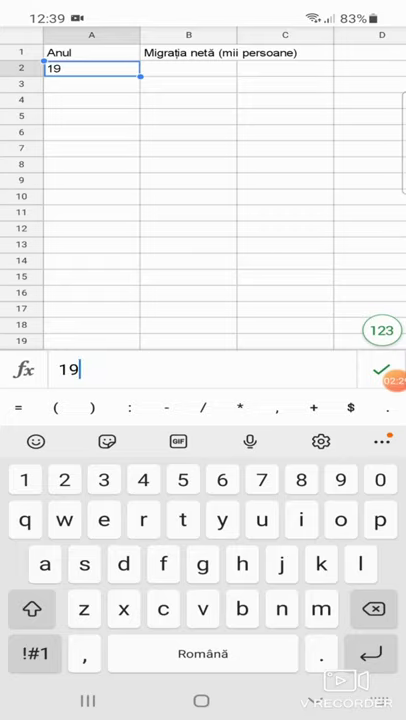
{"action": "key", "text": "Enter"}
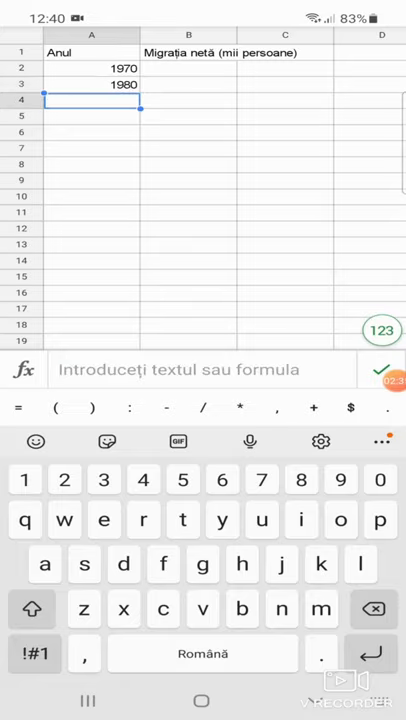
{"action": "type", "text": "1990"}
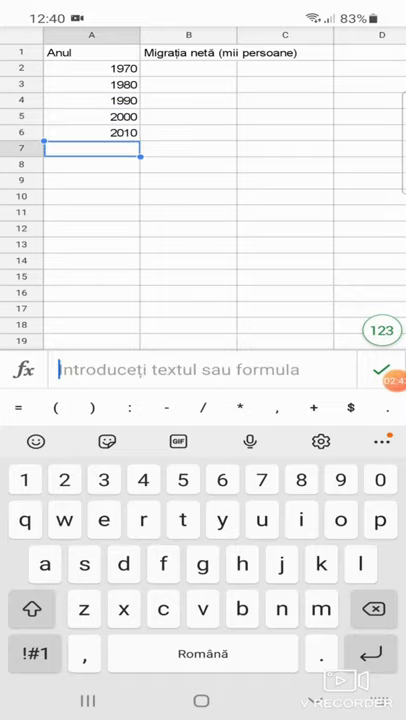
{"action": "type", "text": "20202"}
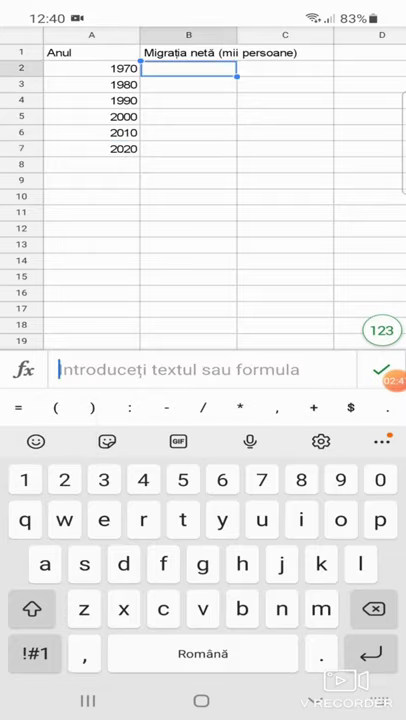
Fill B2:B7 with the net migration values 311, 754, 673, 1171, 1085 and 954
{"action": "type", "text": "311"}
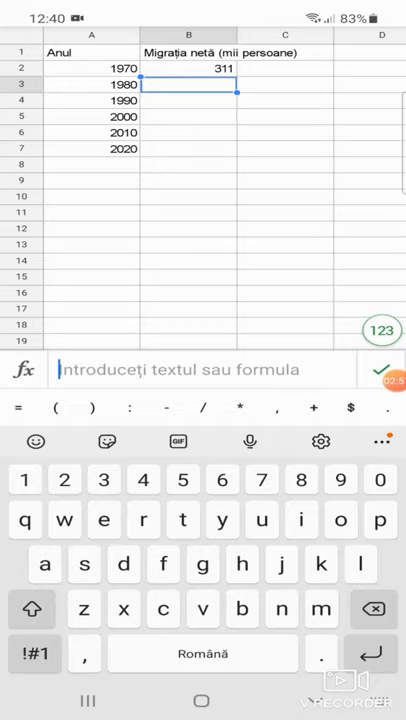
{"action": "type", "text": "754"}
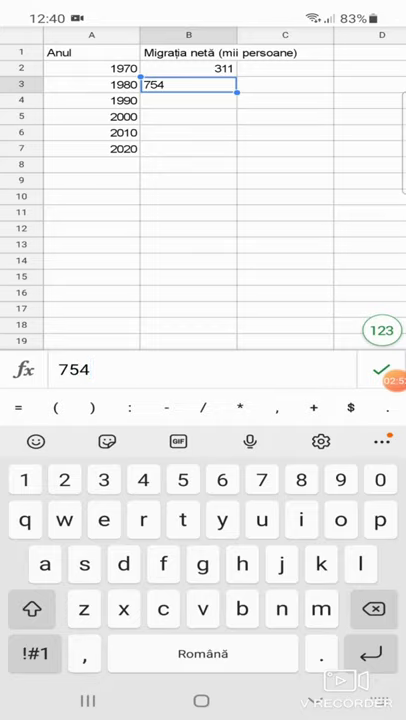
{"action": "type", "text": "673"}
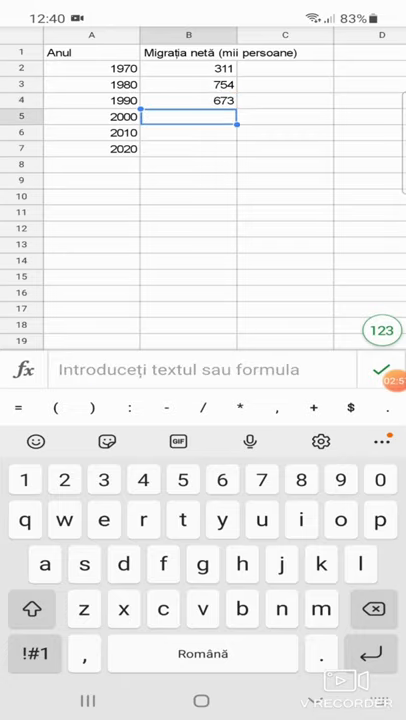
{"action": "type", "text": "1171"}
{"action": "left_click", "coordinate": [188, 132]}
{"action": "type", "text": "108"}
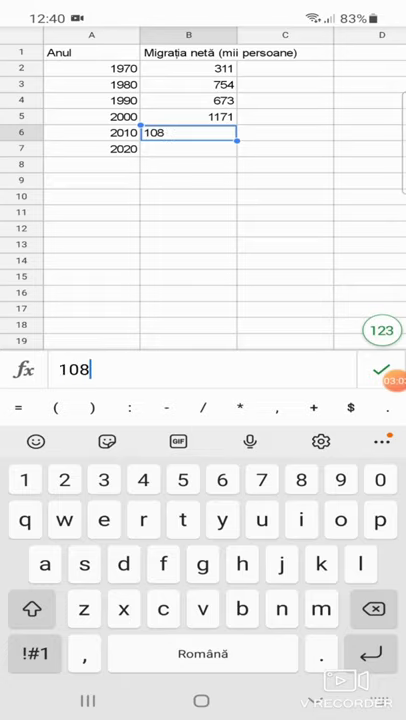
{"action": "key", "text": "enter"}
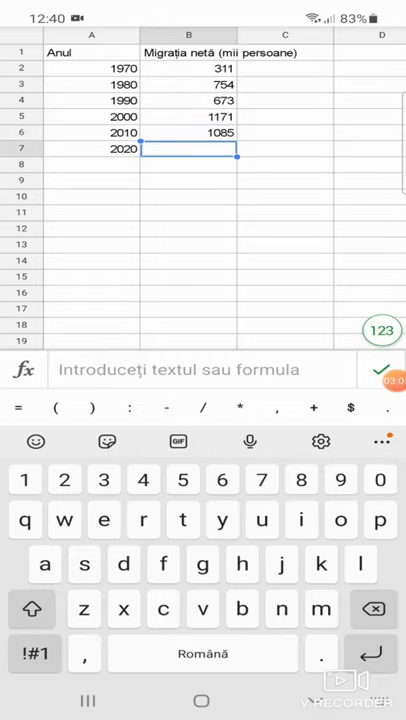
{"action": "type", "text": "954"}
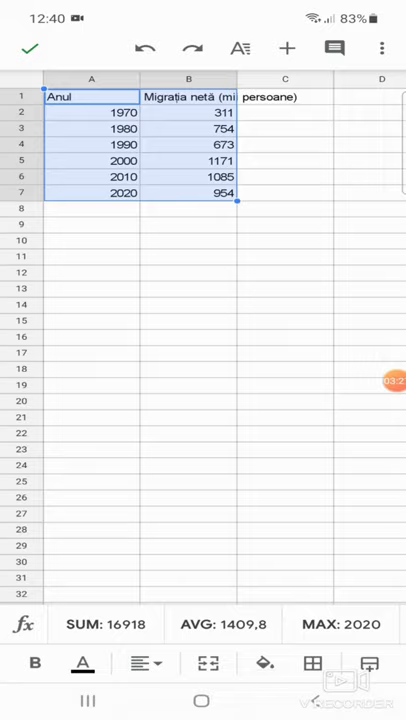
Insert a chart from the year and migration data via the Insert menu
{"action": "left_click", "coordinate": [288, 48]}
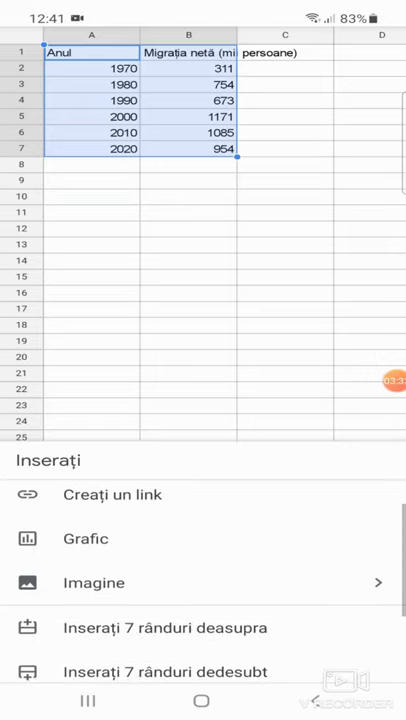
{"action": "left_click", "coordinate": [84, 538]}
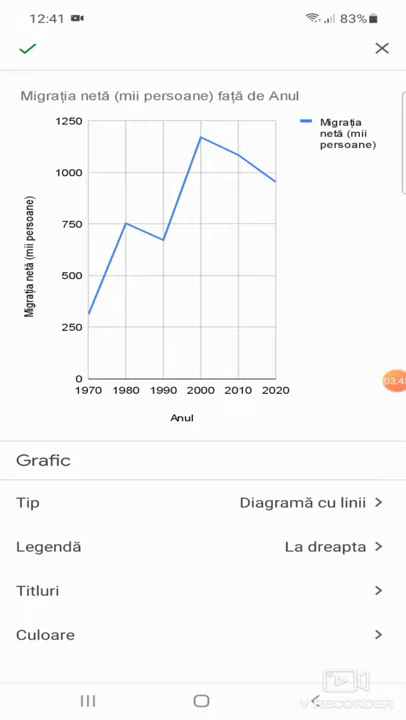
{"action": "left_click", "coordinate": [200, 502]}
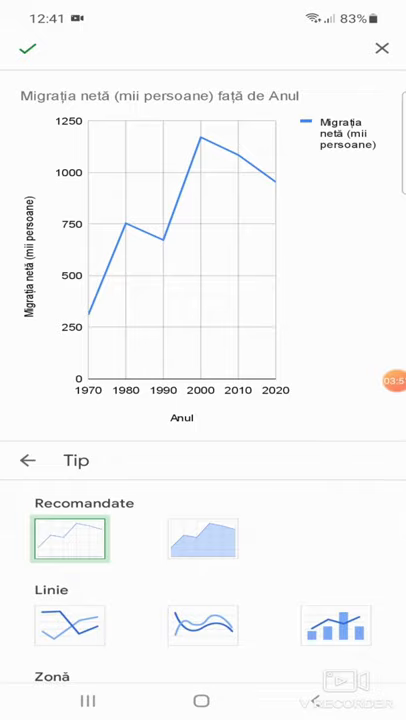
{"action": "left_click", "coordinate": [28, 460]}
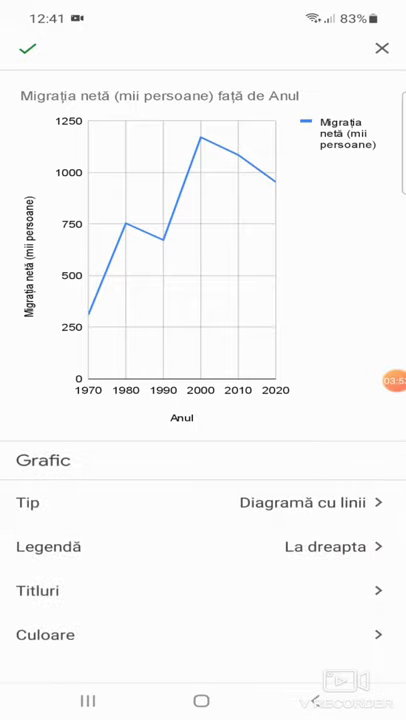
{"action": "left_click", "coordinate": [200, 546]}
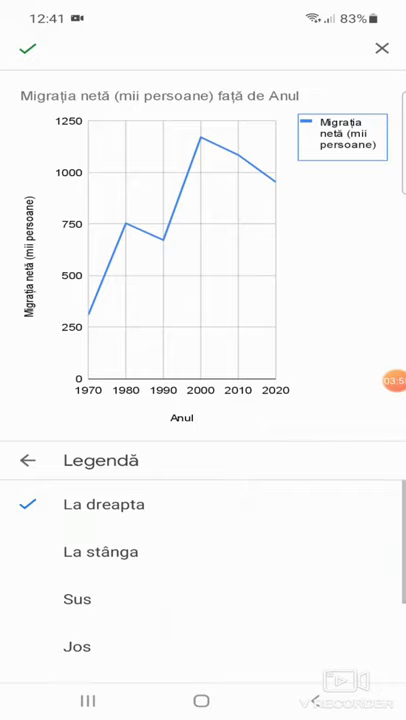
Set the chart legend position to Bottom, briefly trying Left before settling on Bottom
{"action": "left_click", "coordinate": [76, 646]}
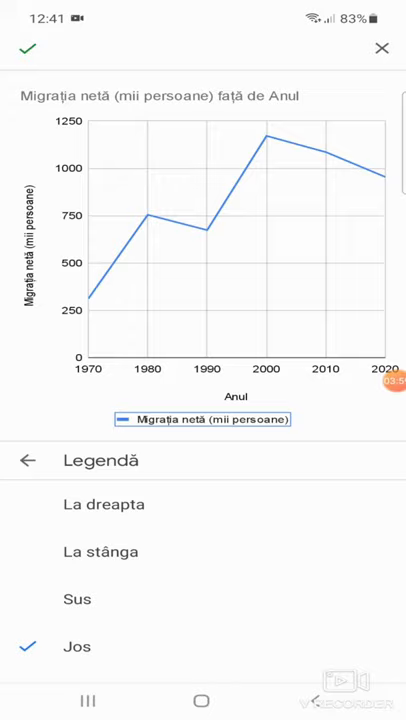
{"action": "left_click", "coordinate": [104, 552]}
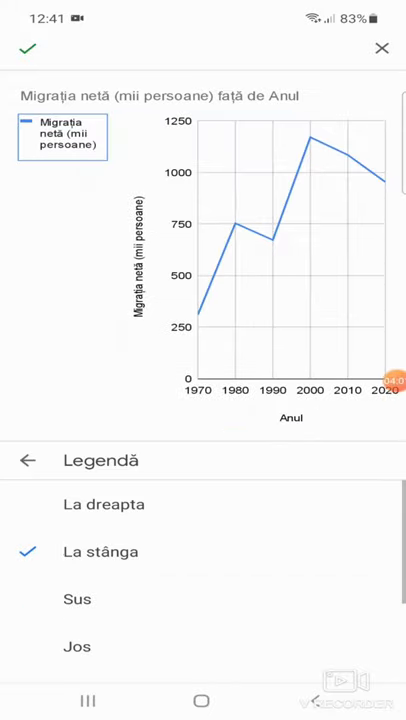
{"action": "left_click", "coordinate": [76, 646]}
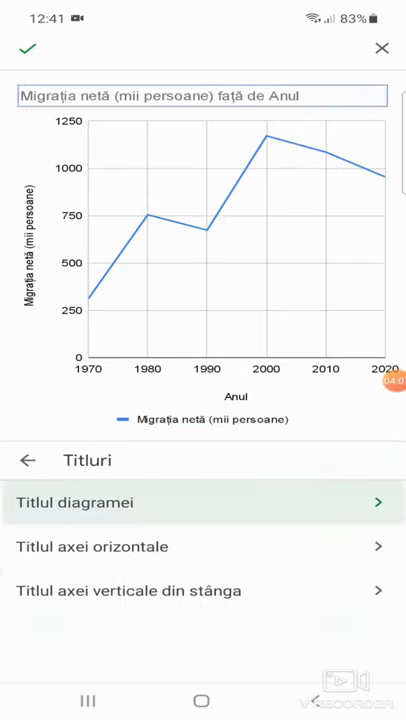
Replace the chart title with 'Evoluția valorii migrației nete din S.U.A. în ultimii 50 de ani' and apply it
{"action": "left_click", "coordinate": [204, 502]}
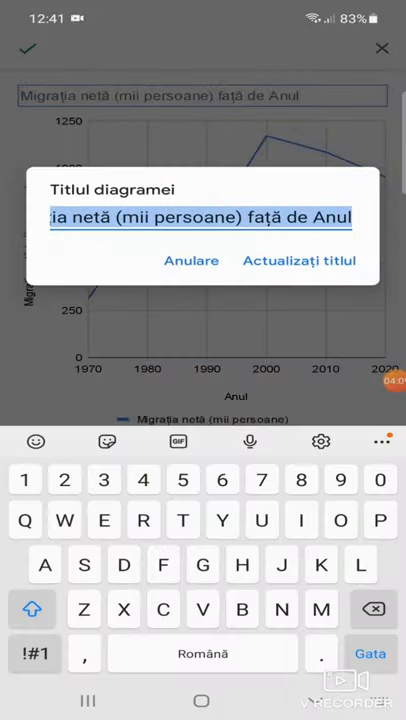
{"action": "type", "text": "Evolut"}
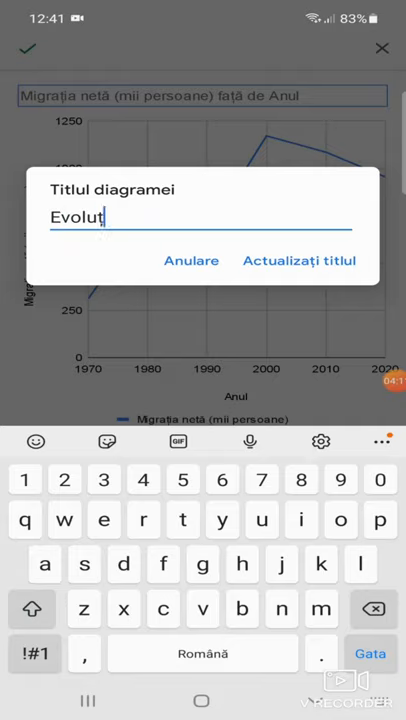
{"action": "type", "text": "ia va"}
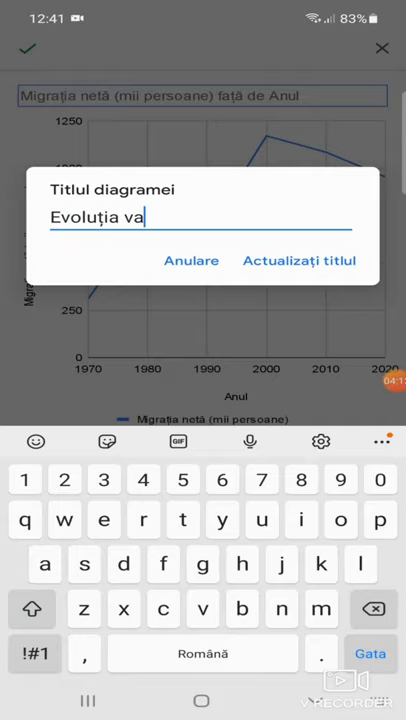
{"action": "type", "text": "lorii m"}
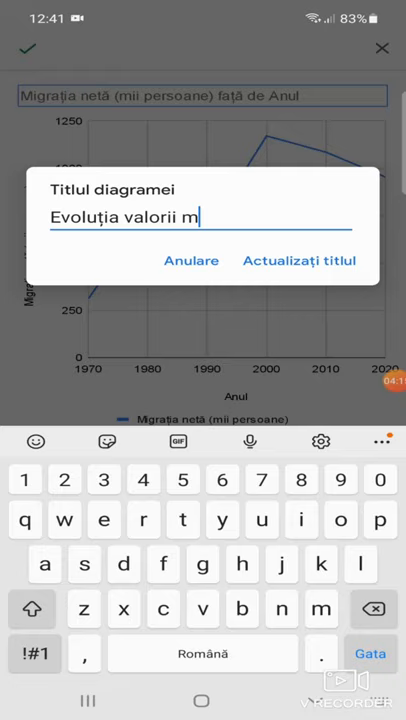
{"action": "type", "text": "igrati"}
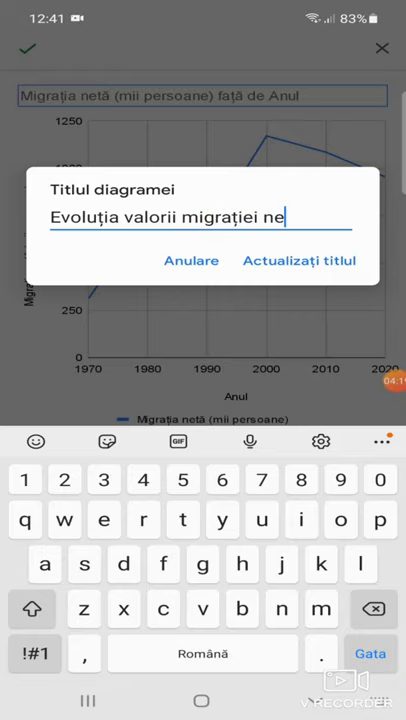
{"action": "type", "text": "te din"}
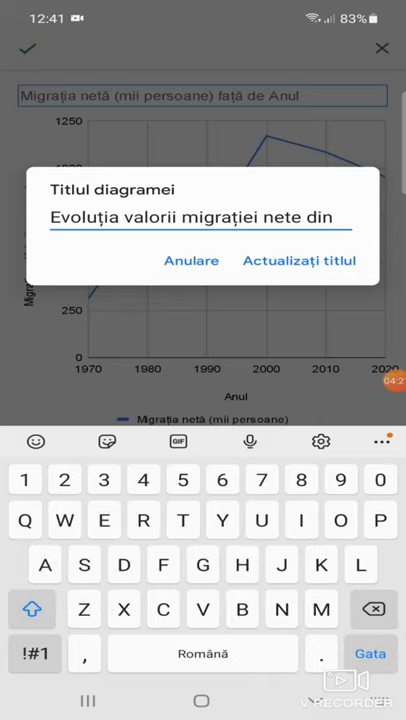
{"action": "type", "text": "S.U"}
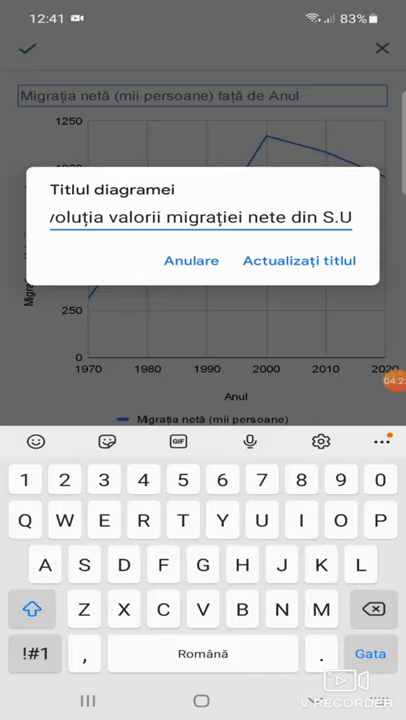
{"action": "type", "text": "A"}
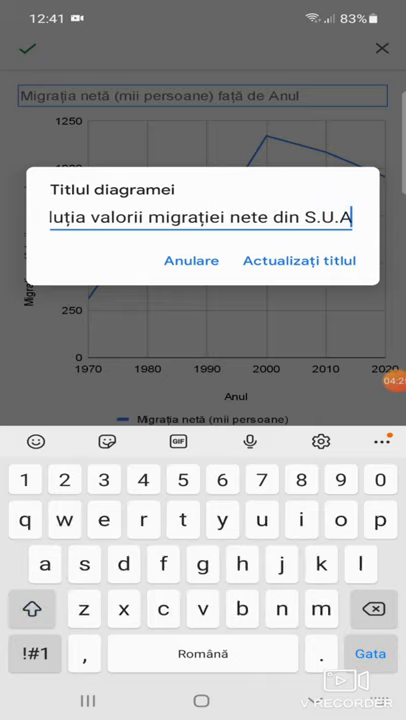
{"action": "type", "text": ".î"}
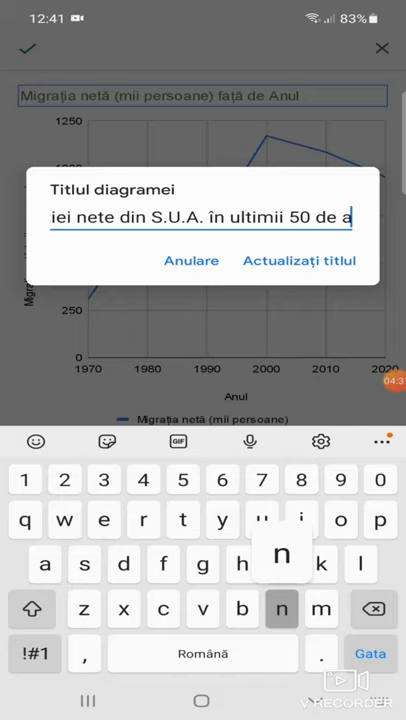
{"action": "type", "text": "i"}
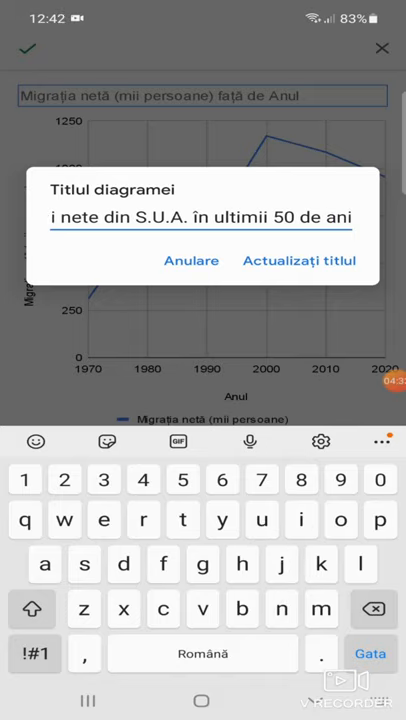
{"action": "left_click", "coordinate": [300, 260]}
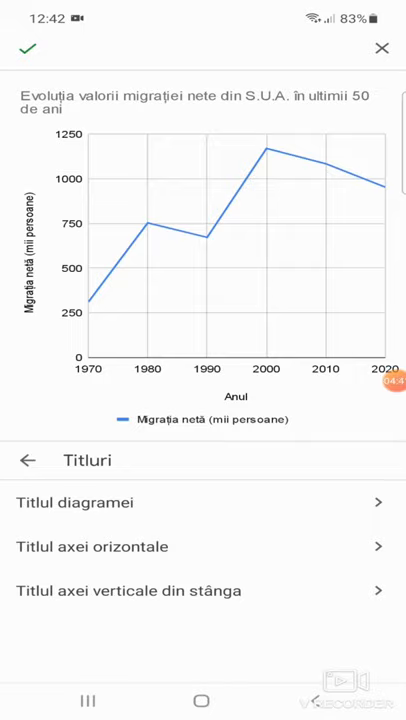
Recolor the chart's data series green from the Basic colour palette
{"action": "left_click", "coordinate": [204, 590]}
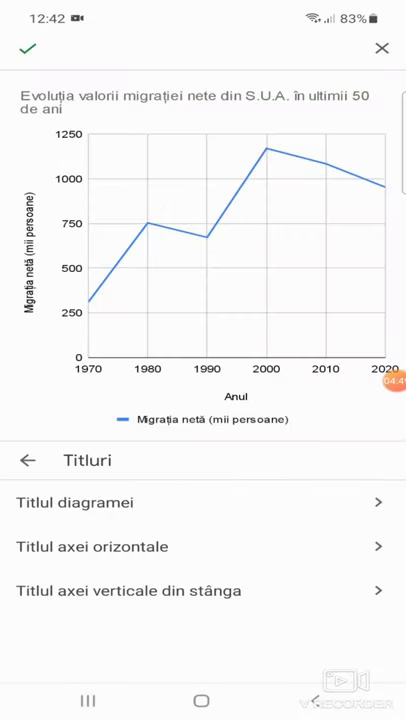
{"action": "left_click", "coordinate": [24, 460]}
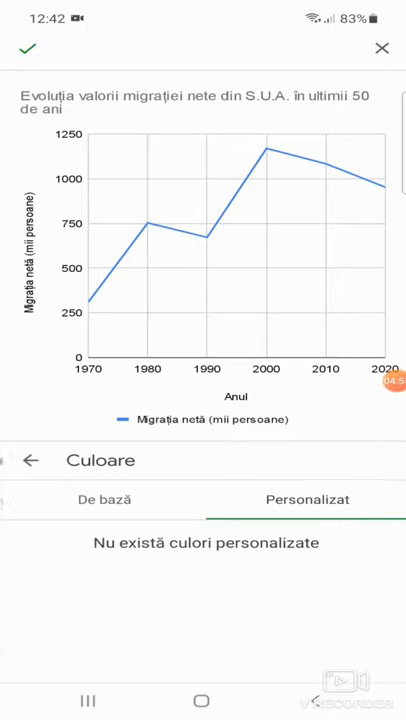
{"action": "left_click", "coordinate": [104, 500]}
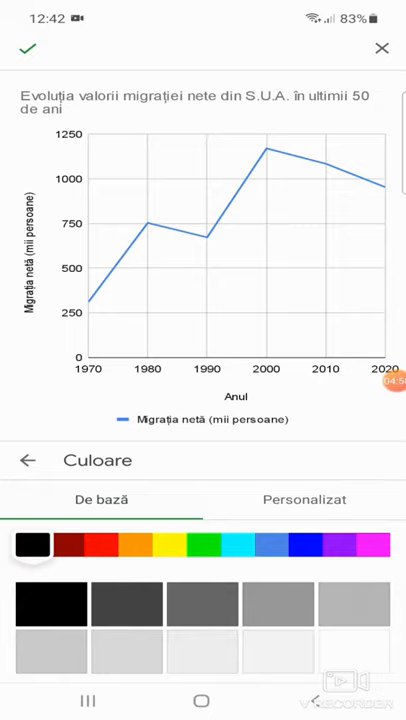
{"action": "left_click", "coordinate": [200, 544]}
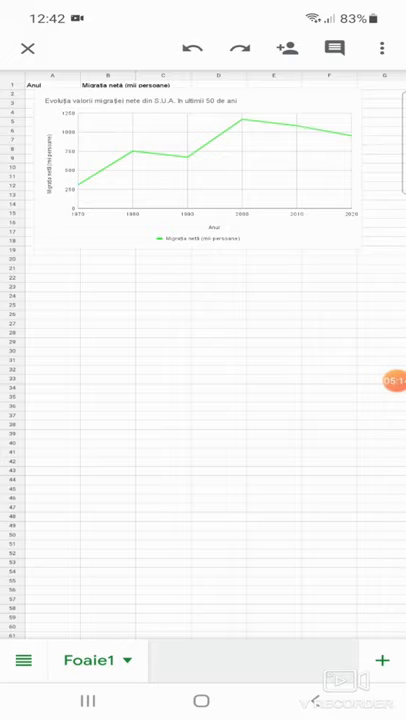
Exit the spreadsheet so the finished chart file returns to the Classroom assignment
{"action": "left_click", "coordinate": [200, 160]}
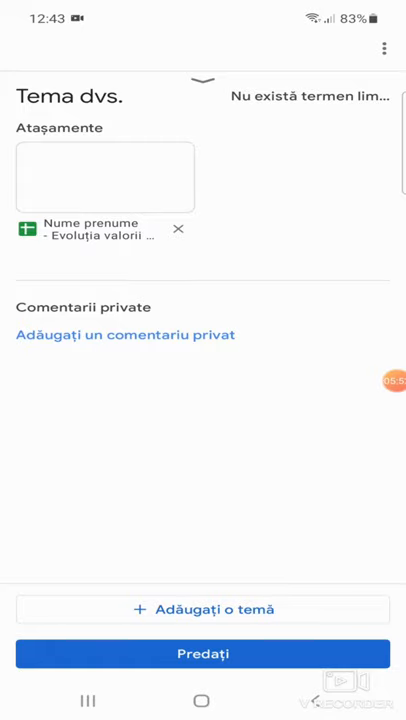
Add another piece of work to the assignment by creating a new Google Docs document
{"action": "left_click", "coordinate": [204, 608]}
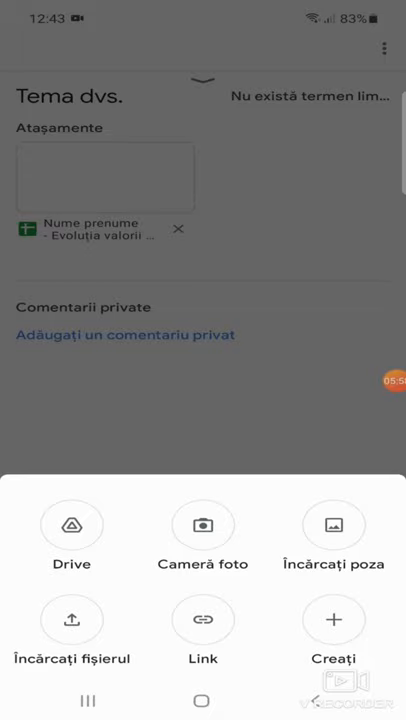
{"action": "left_click", "coordinate": [332, 636]}
{"action": "type", "text": "2)"}
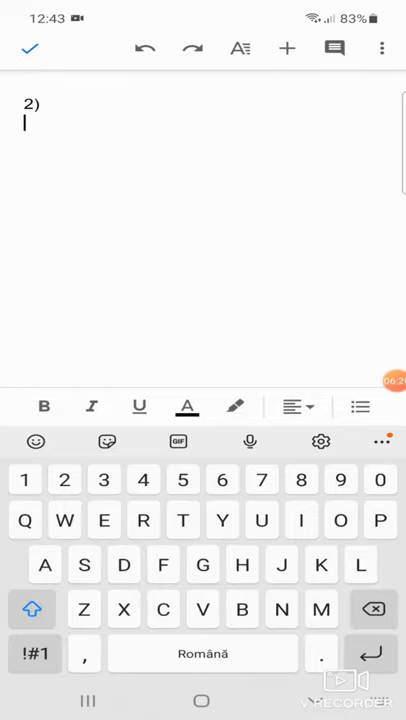
Add the line '3)' below '2)' and finish editing the document
{"action": "type", "text": "3)"}
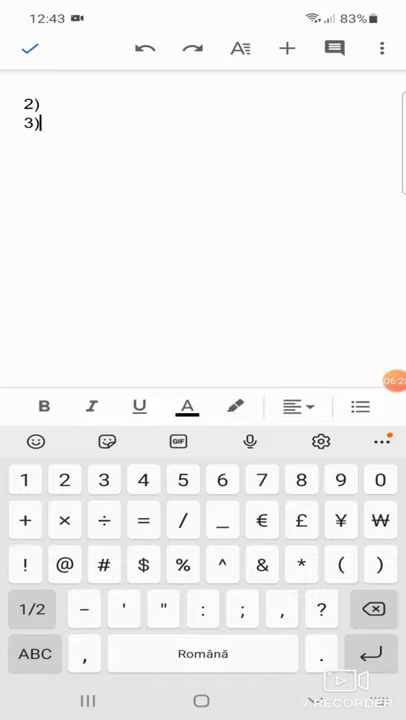
{"action": "left_click", "coordinate": [28, 48]}
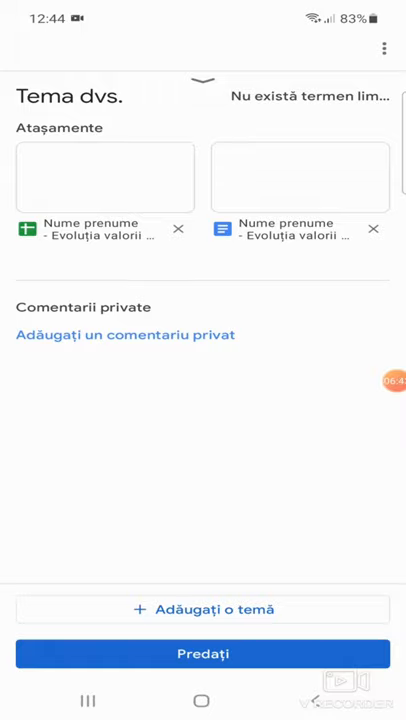
Turn in the assignment with the spreadsheet and document attached, confirming the submission
{"action": "left_click", "coordinate": [204, 652]}
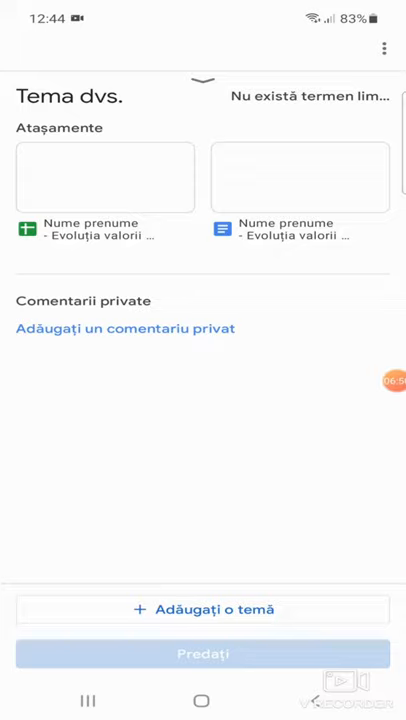
{"action": "left_click", "coordinate": [204, 654]}
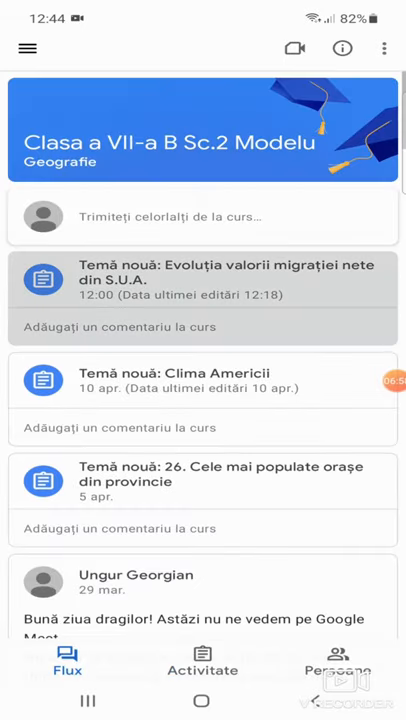
Reopen the USA net migration assignment from the stream and check it shows as turned in
{"action": "left_click", "coordinate": [204, 280]}
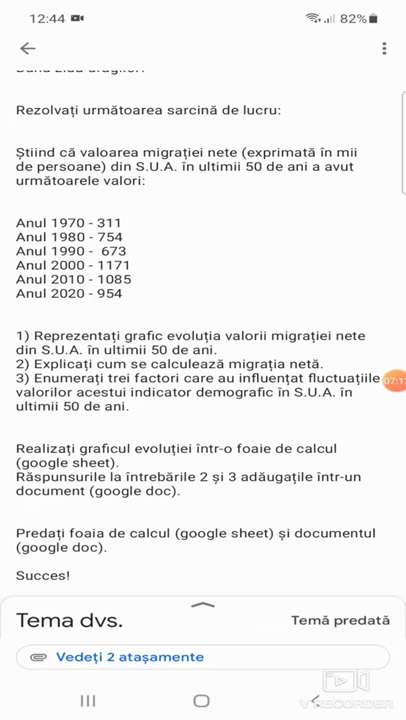
{"action": "scroll", "scroll_direction": "up", "scroll_amount": 3}
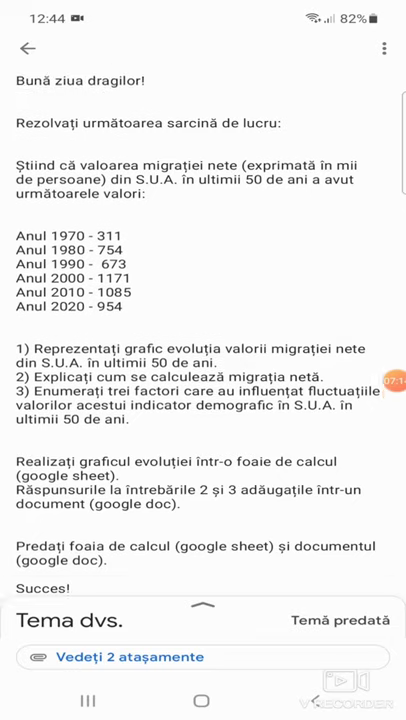